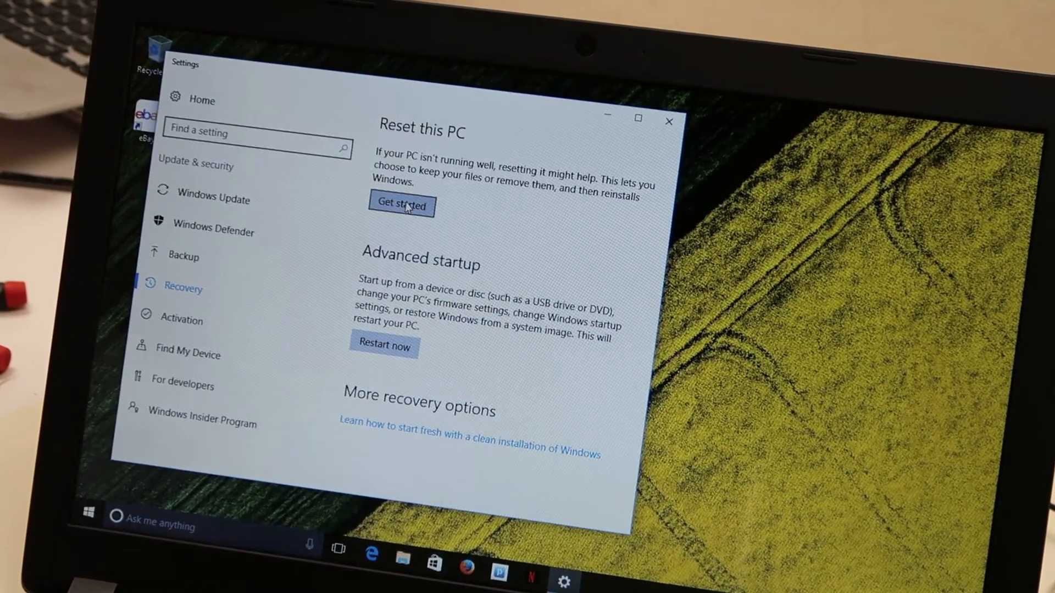
Step: Start Reset this PC from the Recovery page to reach the Keep files / Remove everything choice
left_click(402, 204)
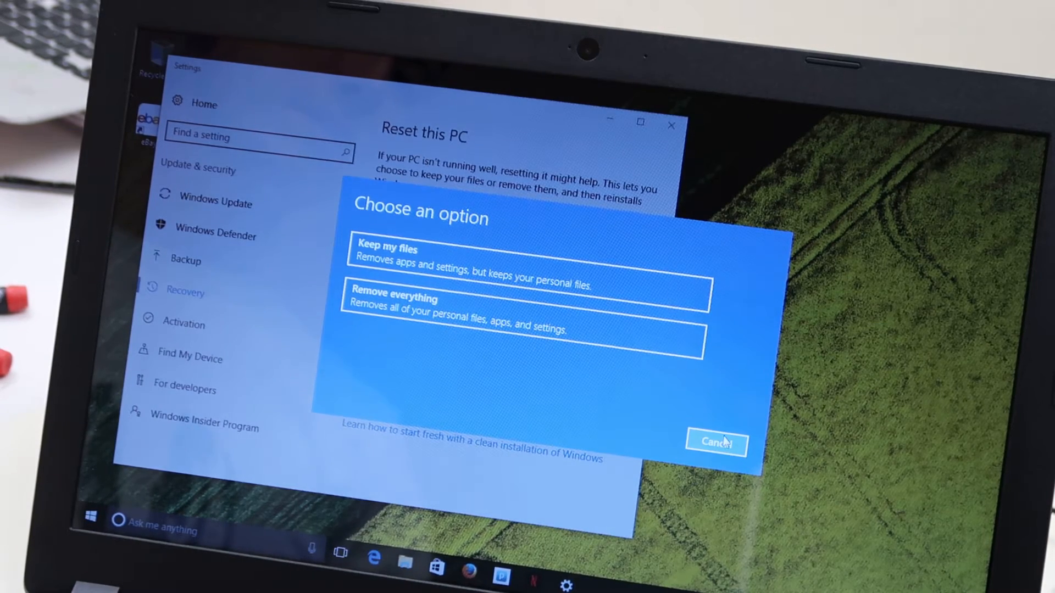
mouse_move(711, 439)
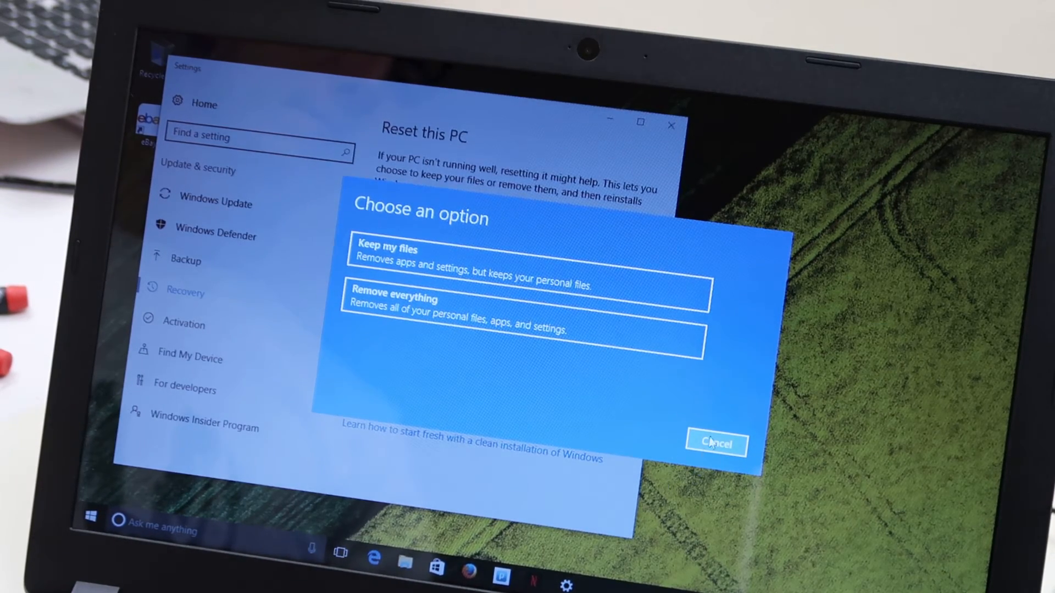
Step: Cancel the reset, close Settings and reach the Start menu's power options for shutdown
left_click(716, 444)
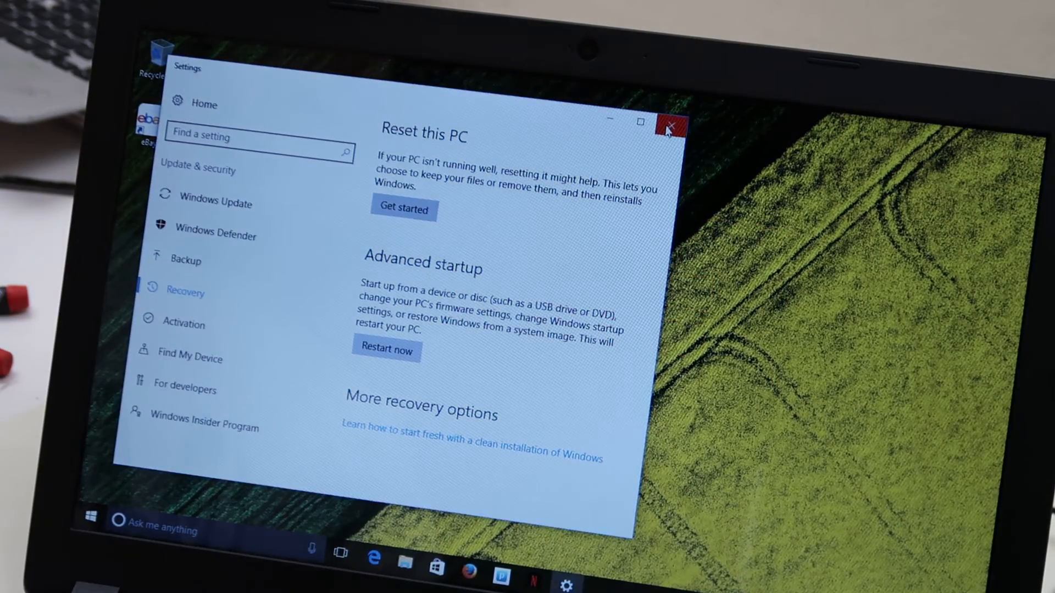
left_click(670, 124)
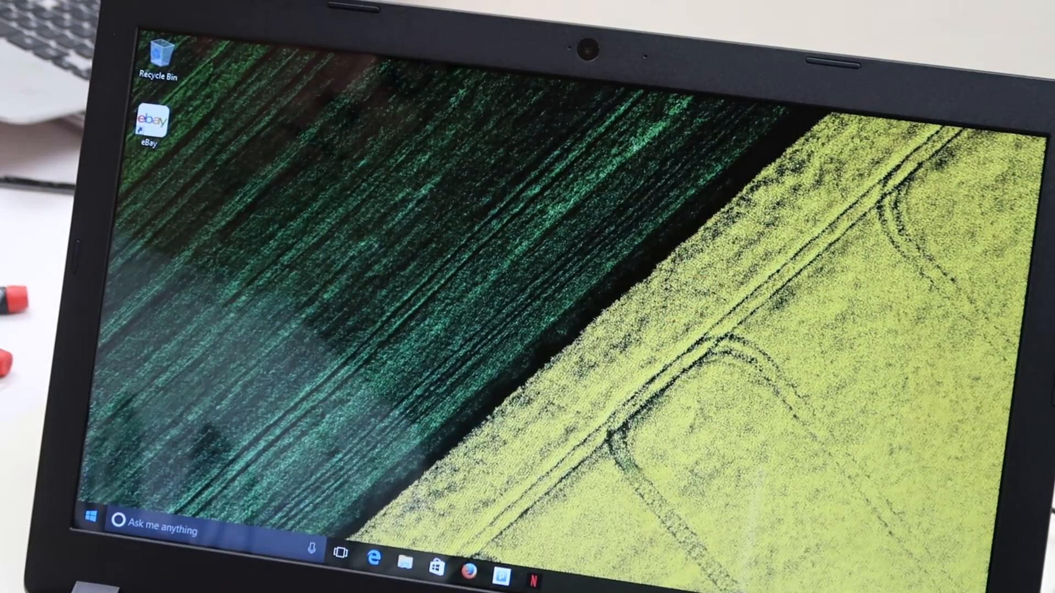
left_click(91, 529)
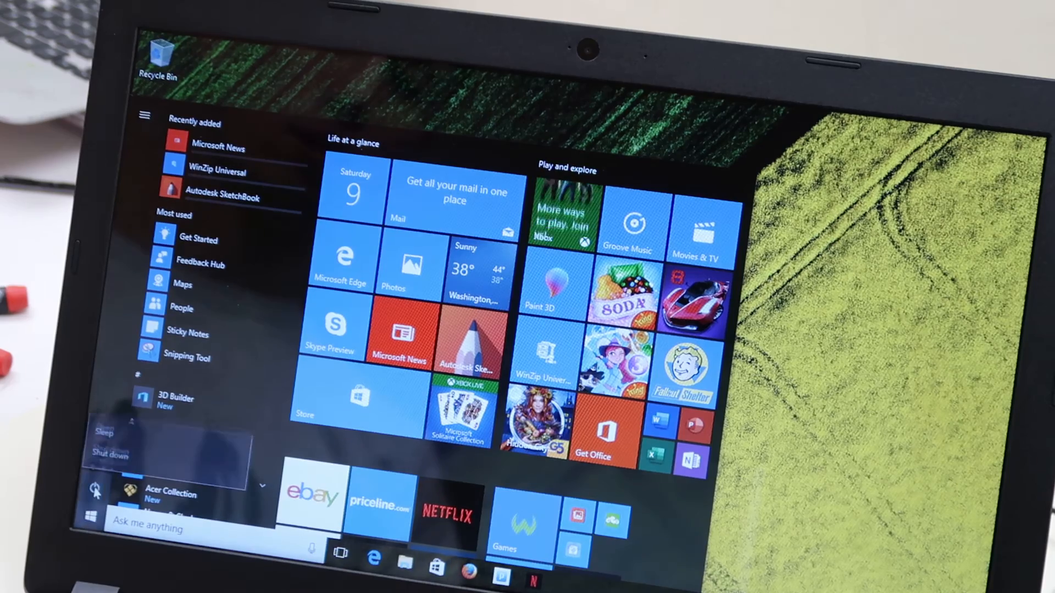